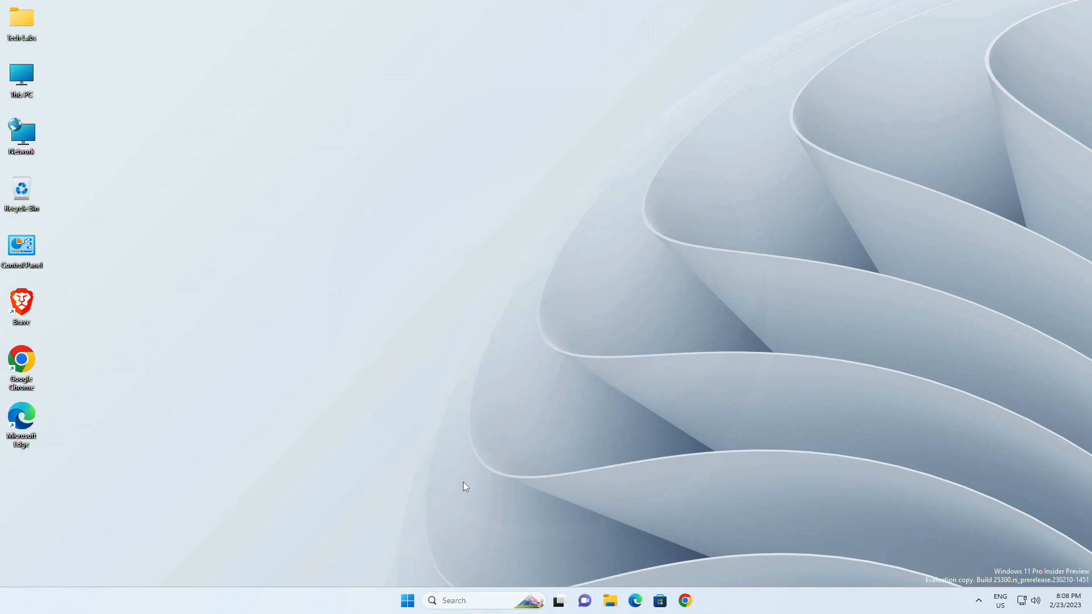
{"action": "mouse_move", "coordinate": [607, 533]}
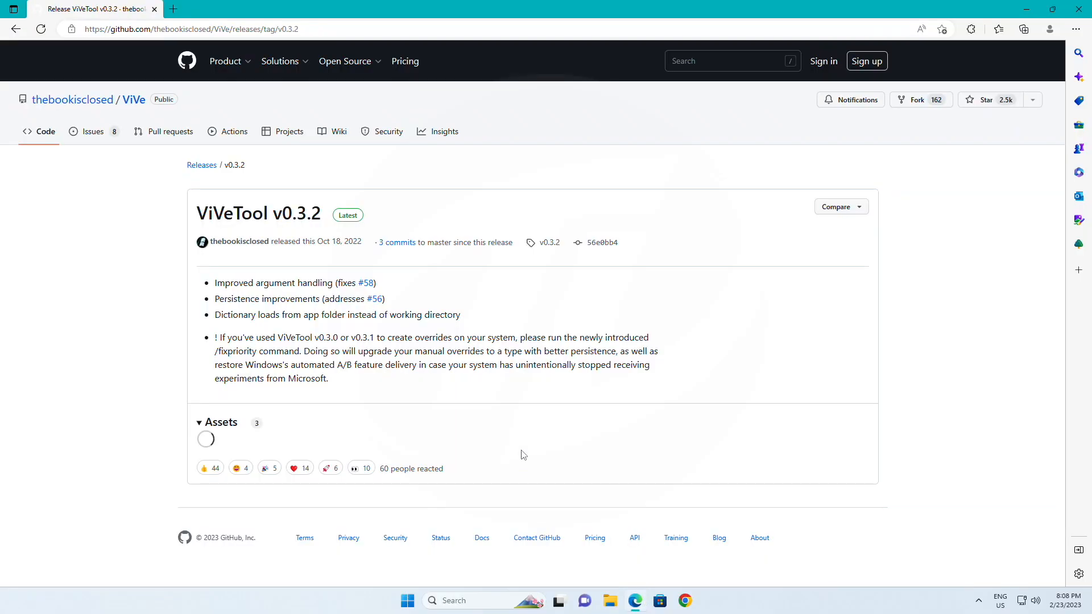
- Download the ViVeTool-v0.3.2.zip asset from the GitHub release Assets list
{"action": "left_click", "coordinate": [243, 450]}
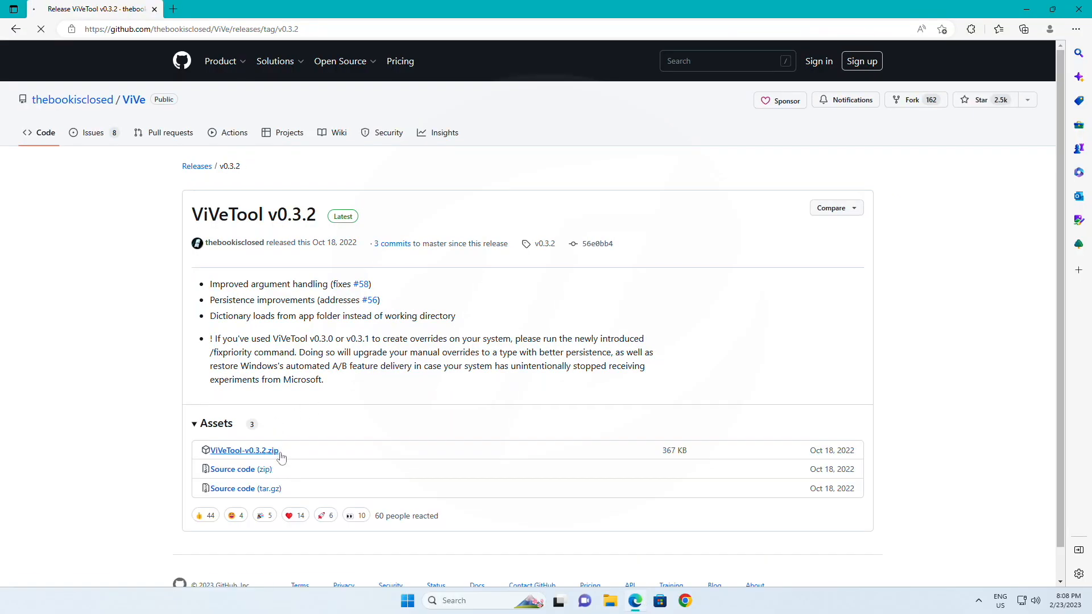
{"action": "left_click", "coordinate": [243, 450]}
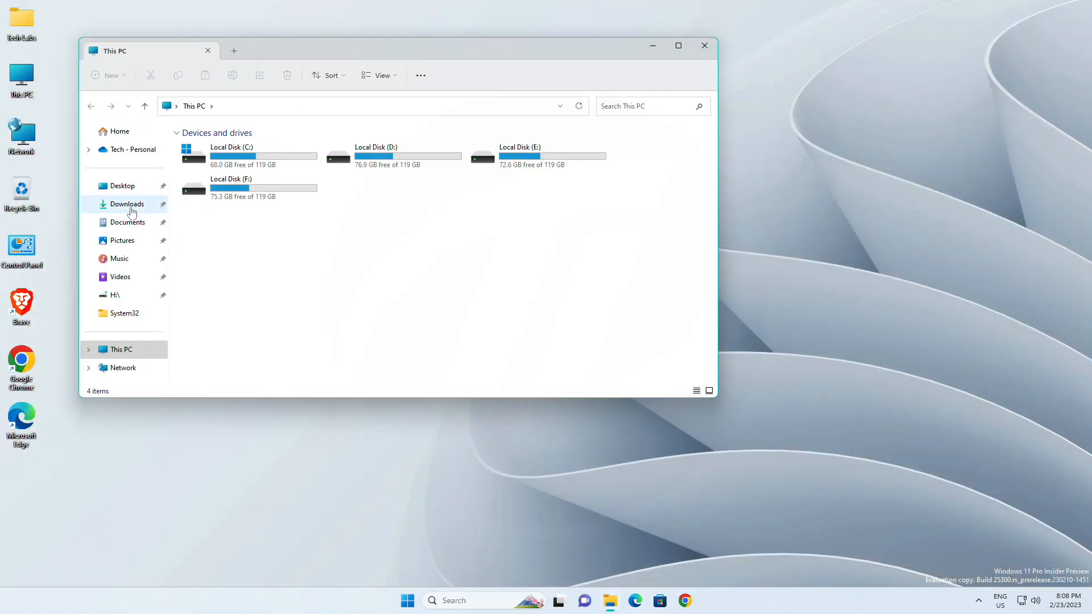
- Extract the downloaded ViVeTool zip into C:\Windows\System32 via Extract All with a browsed destination
{"action": "right_click", "coordinate": [202, 163]}
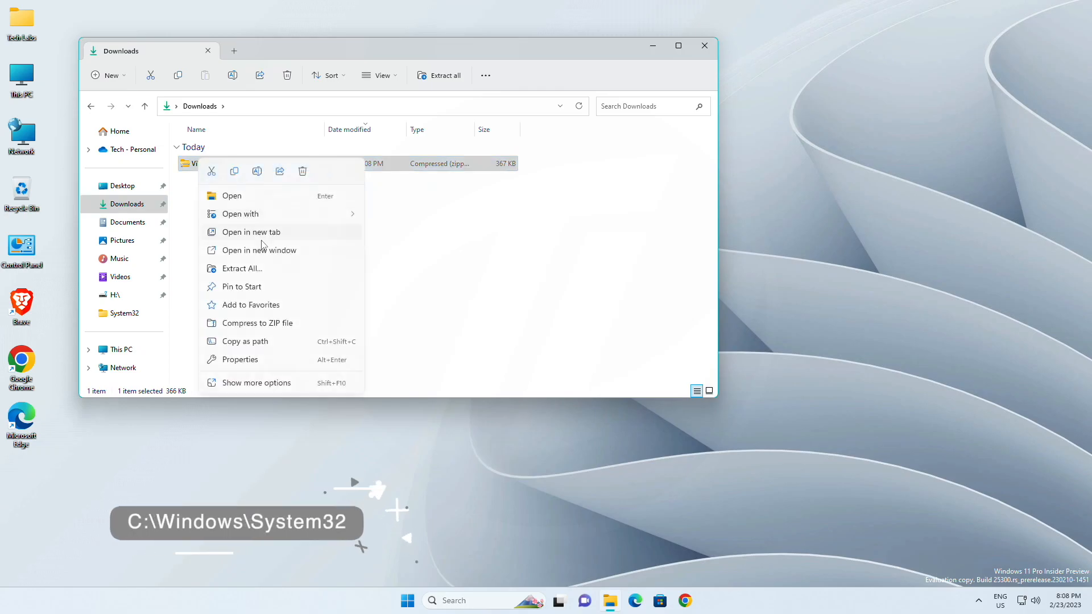
{"action": "left_click", "coordinate": [241, 269]}
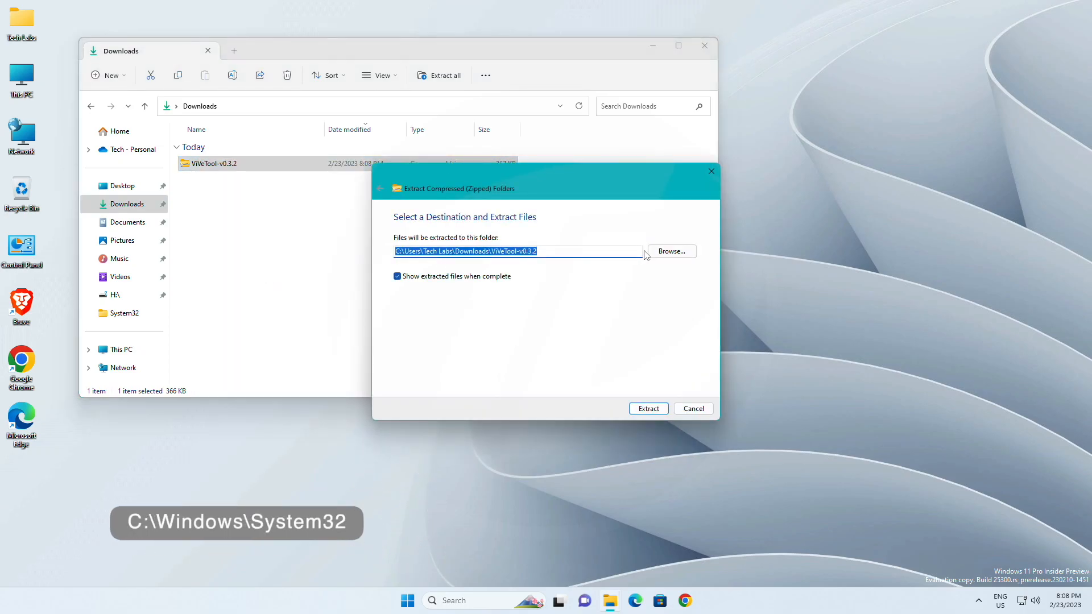
{"action": "left_click", "coordinate": [668, 252]}
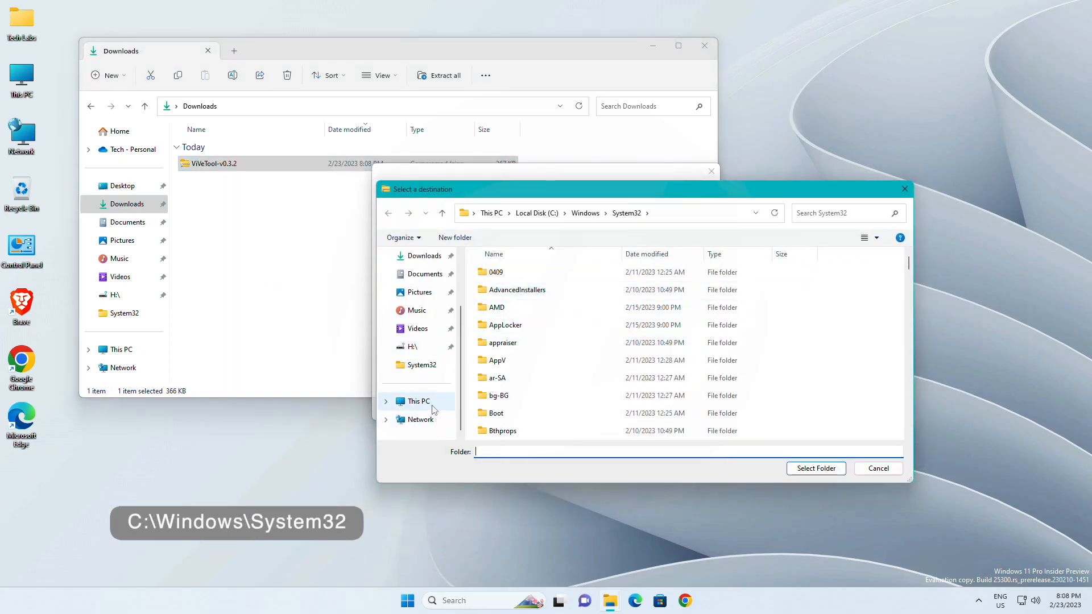
{"action": "left_click", "coordinate": [536, 213]}
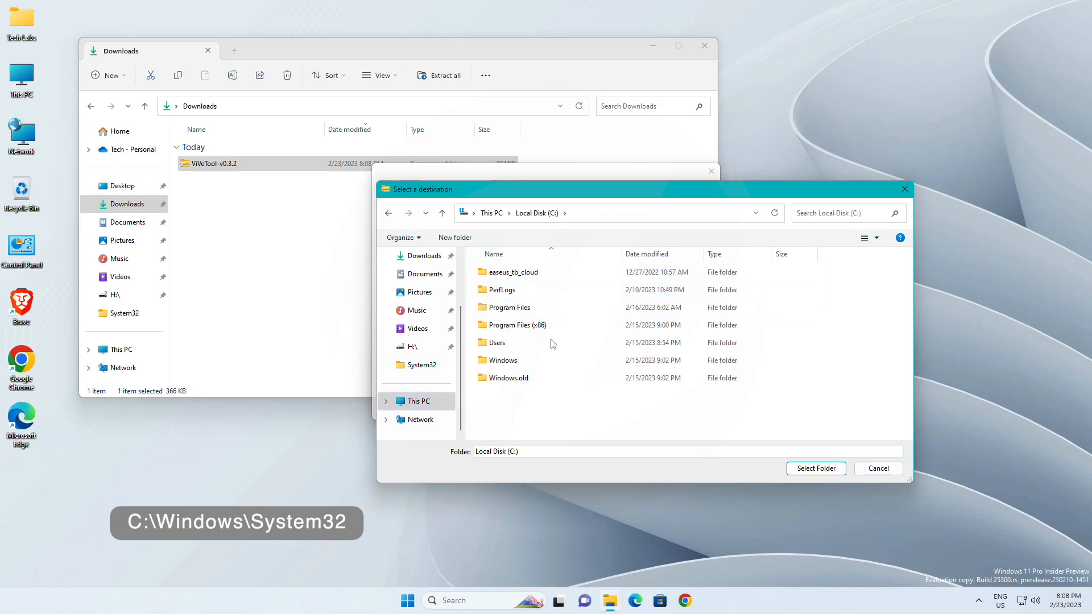
{"action": "double_click", "coordinate": [503, 360]}
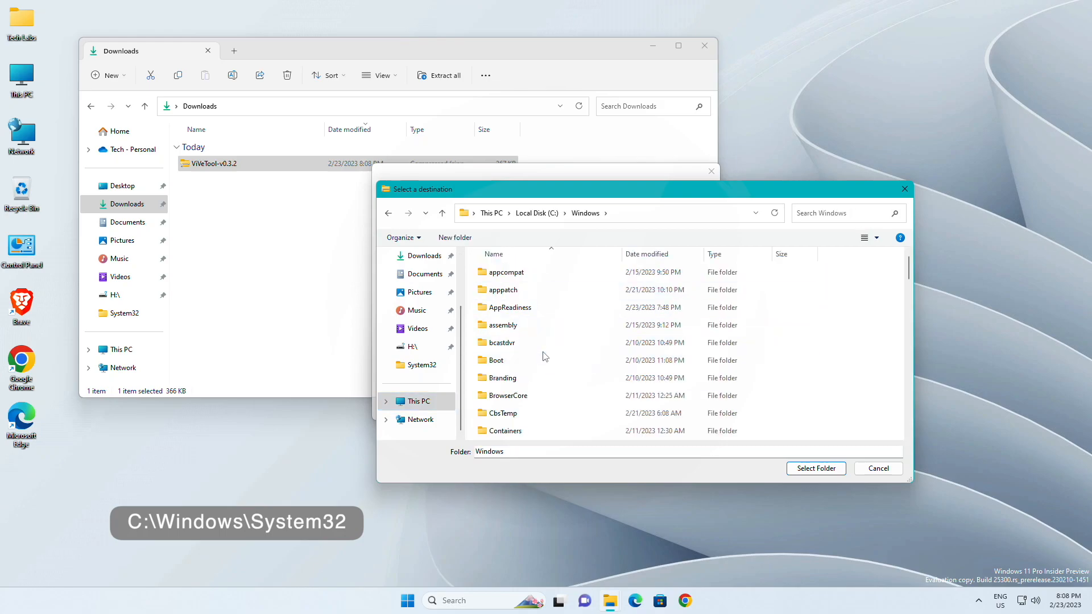
{"action": "left_click", "coordinate": [502, 360]}
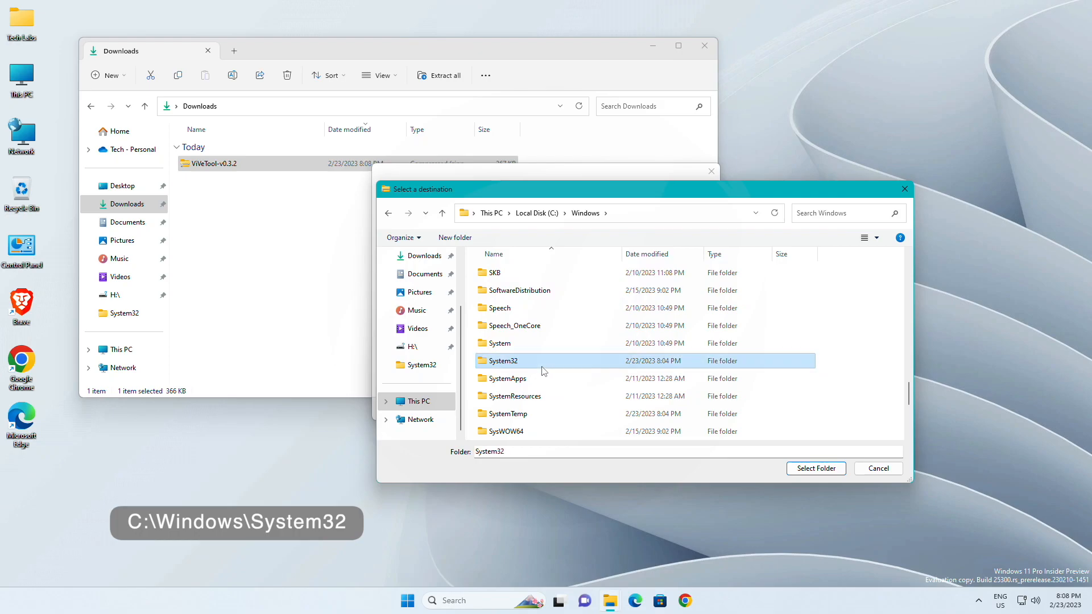
{"action": "left_click", "coordinate": [816, 468]}
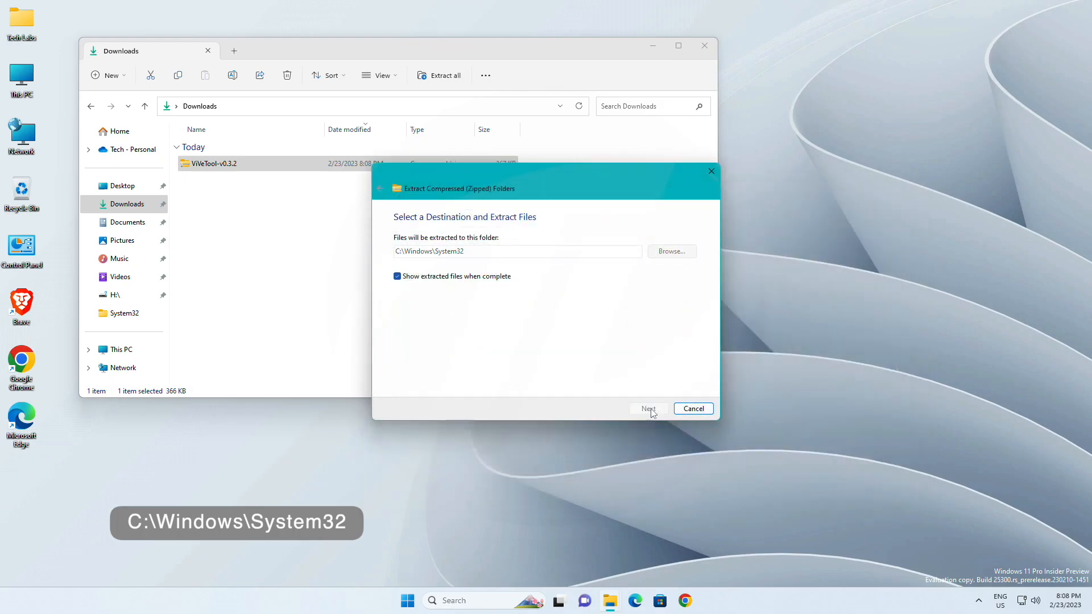
{"action": "left_click", "coordinate": [648, 408]}
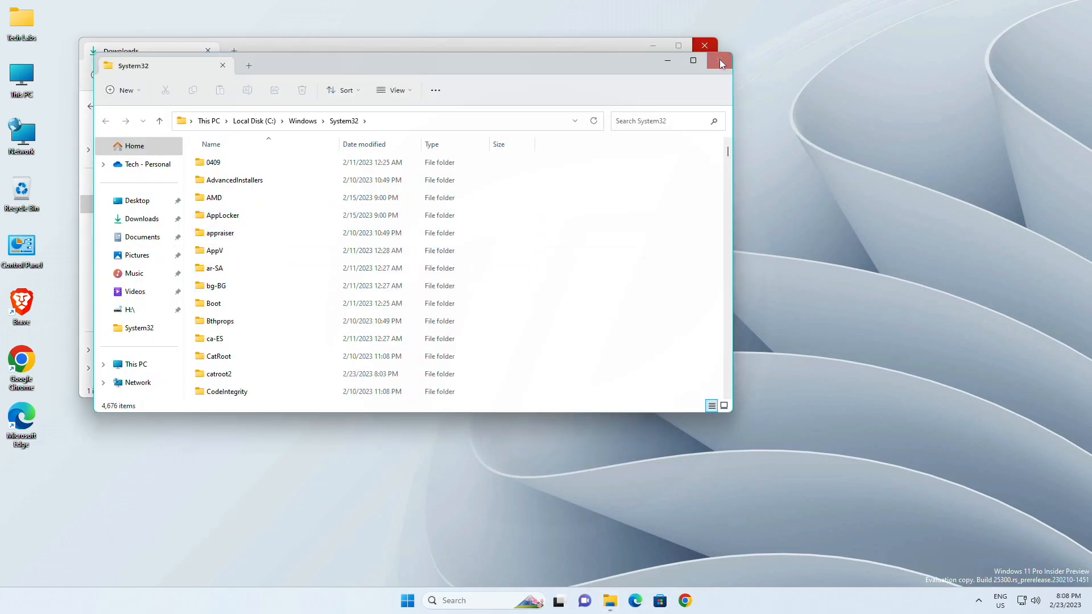
- Close File Explorer and run Command Prompt as administrator from a Start search for cmd
{"action": "left_click", "coordinate": [704, 46]}
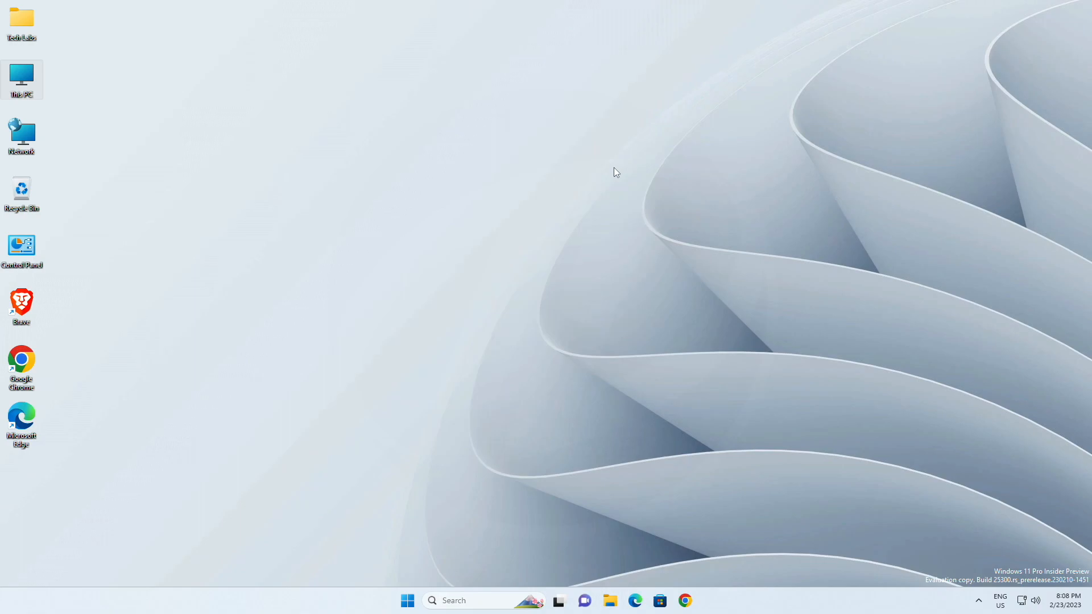
{"action": "type", "text": "cmd"}
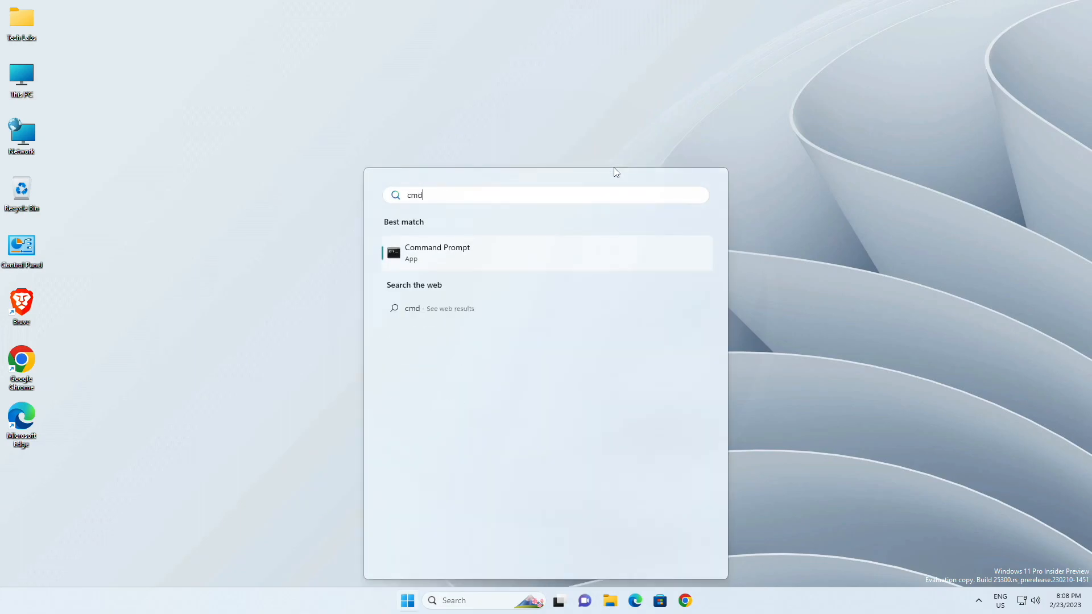
{"action": "right_click", "coordinate": [436, 252]}
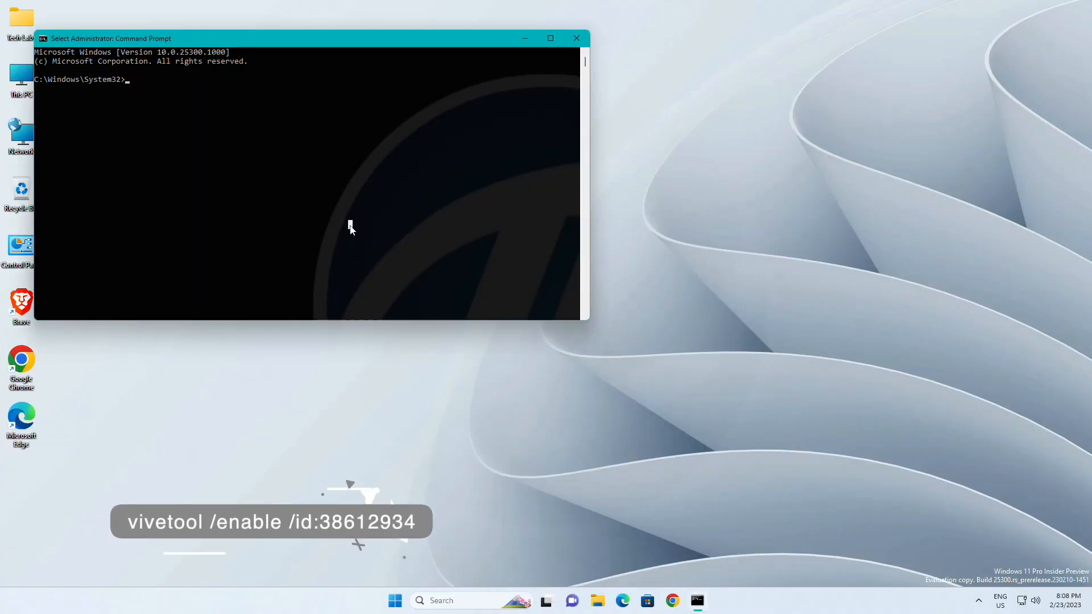
- Run vivetool /enable /id:38612934 successfully, then close the administrator console
{"action": "type", "text": "vivetool /"}
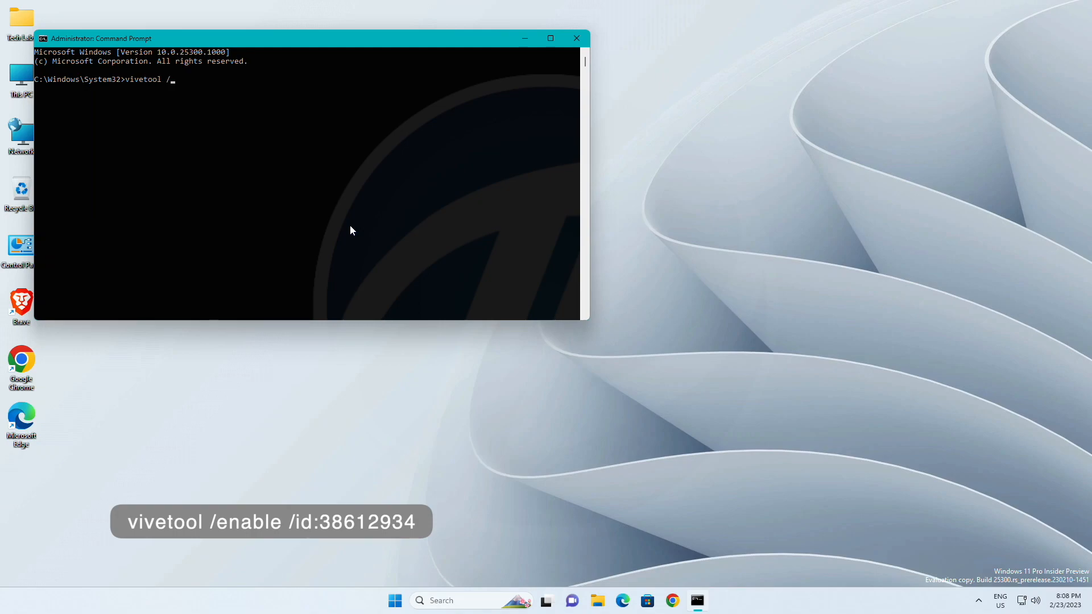
{"action": "type", "text": "enable /"}
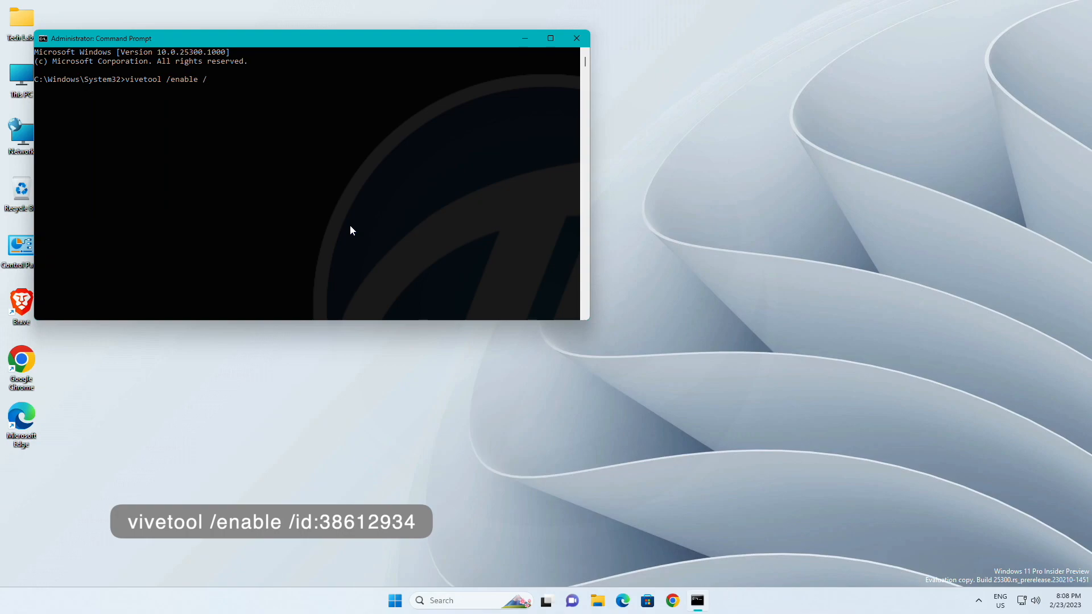
{"action": "type", "text": "id:"}
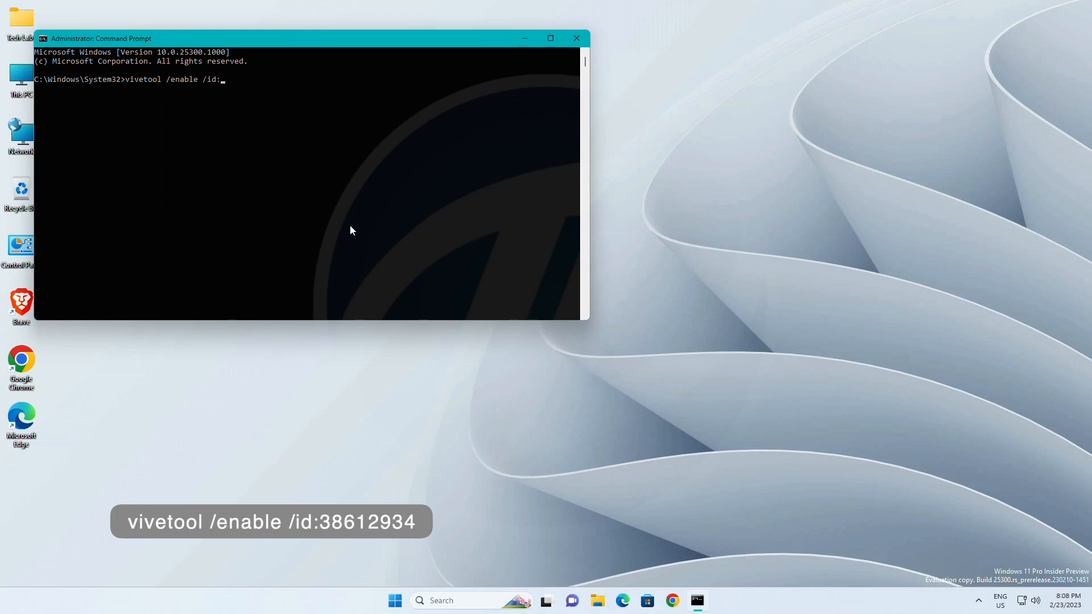
{"action": "type", "text": "38"}
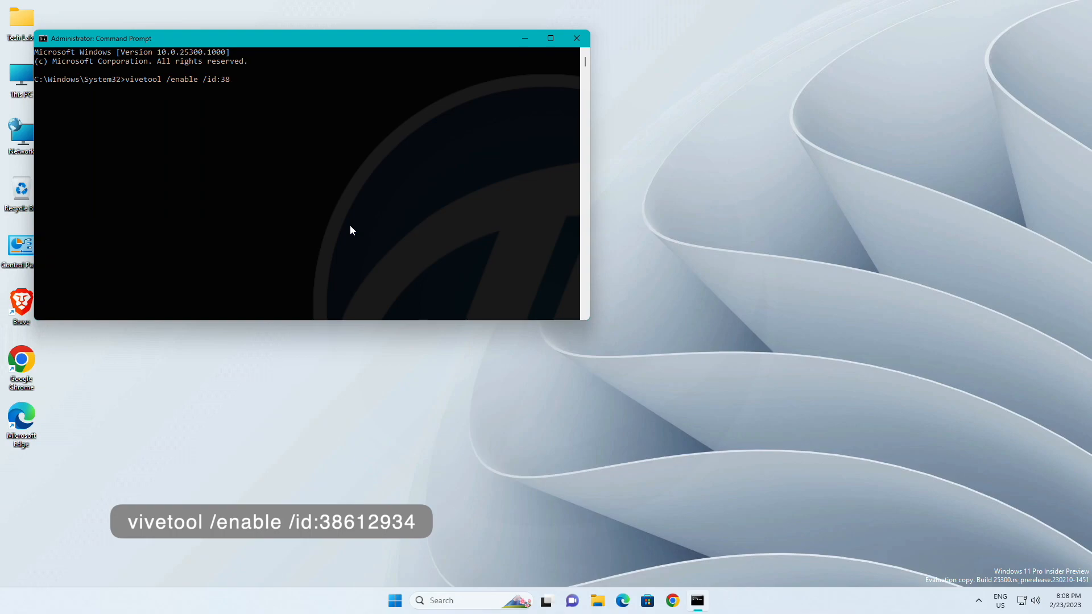
{"action": "type", "text": "612934"}
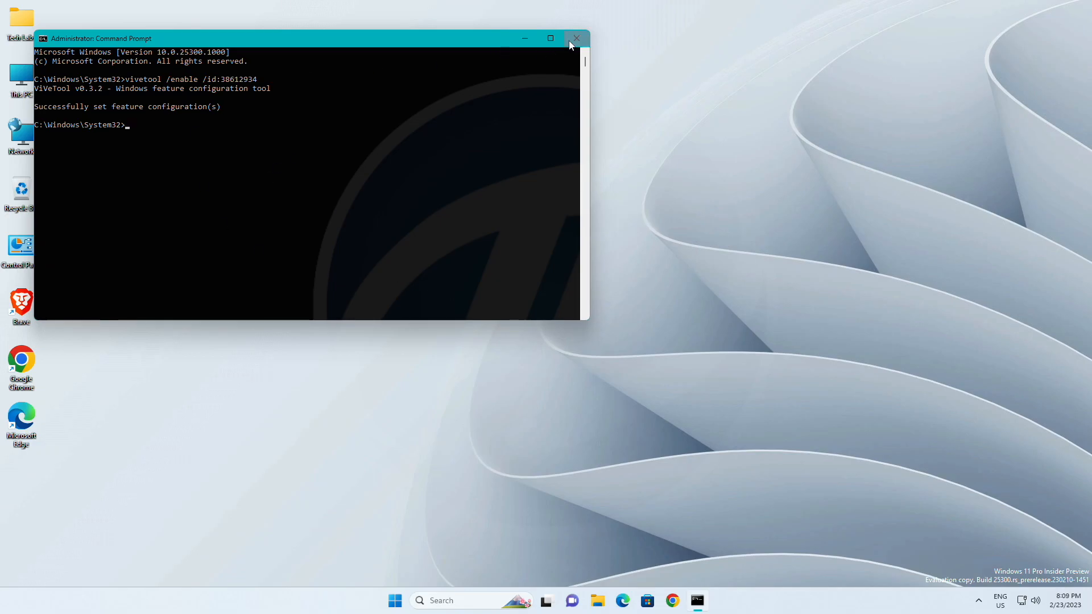
{"action": "left_click", "coordinate": [575, 39]}
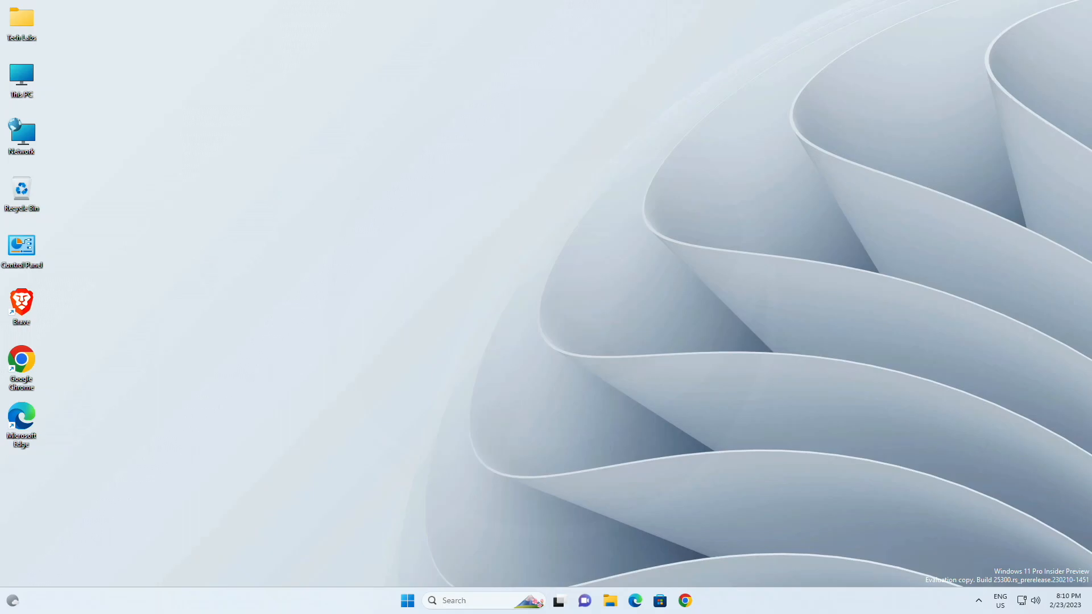
- Launch Settings from the Start menu's pinned apps
{"action": "left_click", "coordinate": [466, 600]}
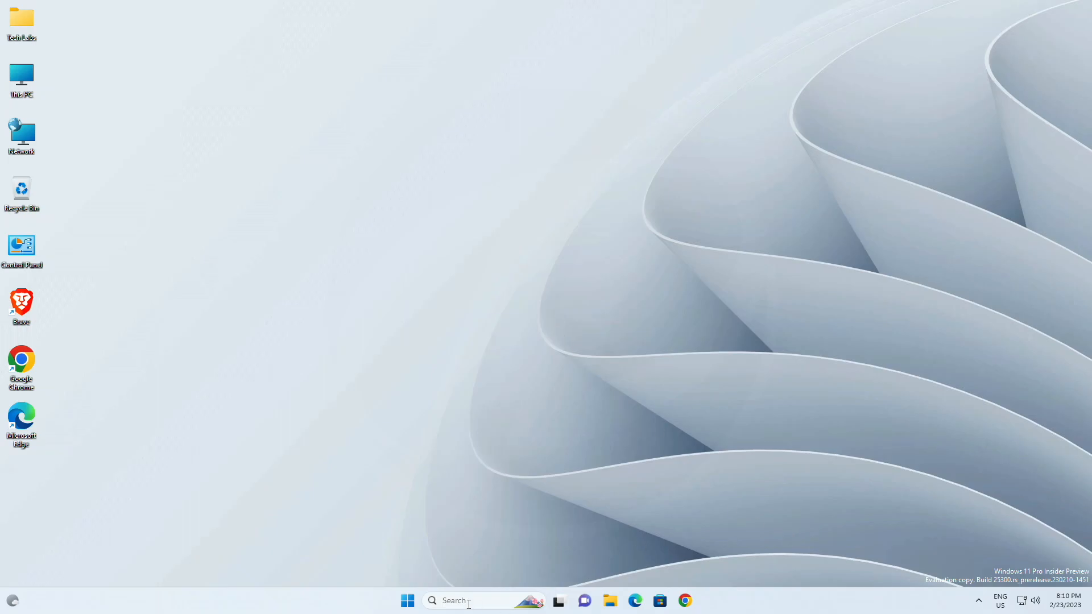
{"action": "left_click", "coordinate": [407, 601]}
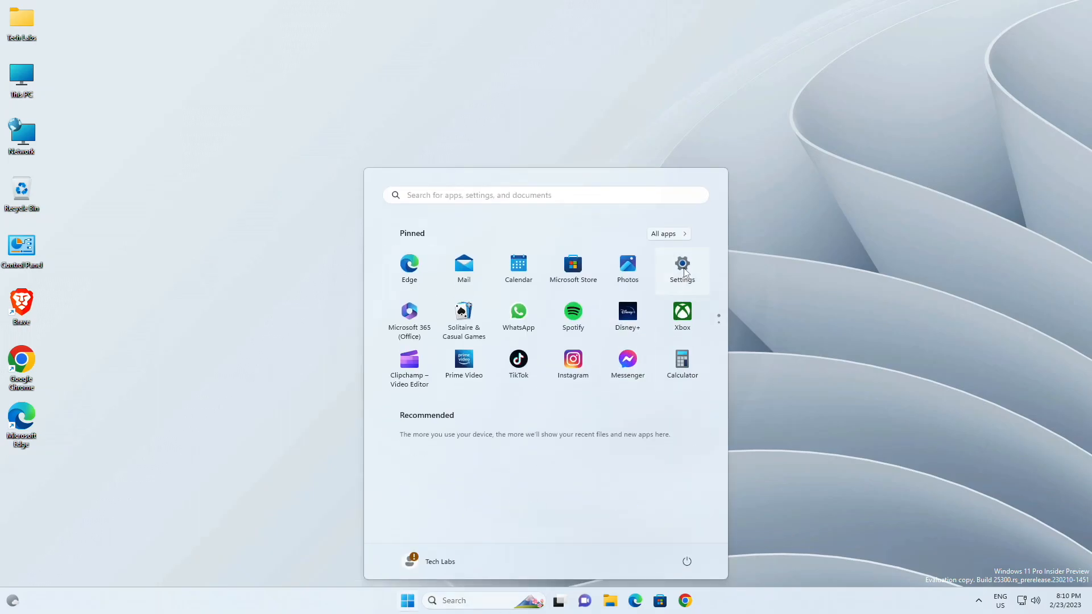
{"action": "left_click", "coordinate": [681, 265]}
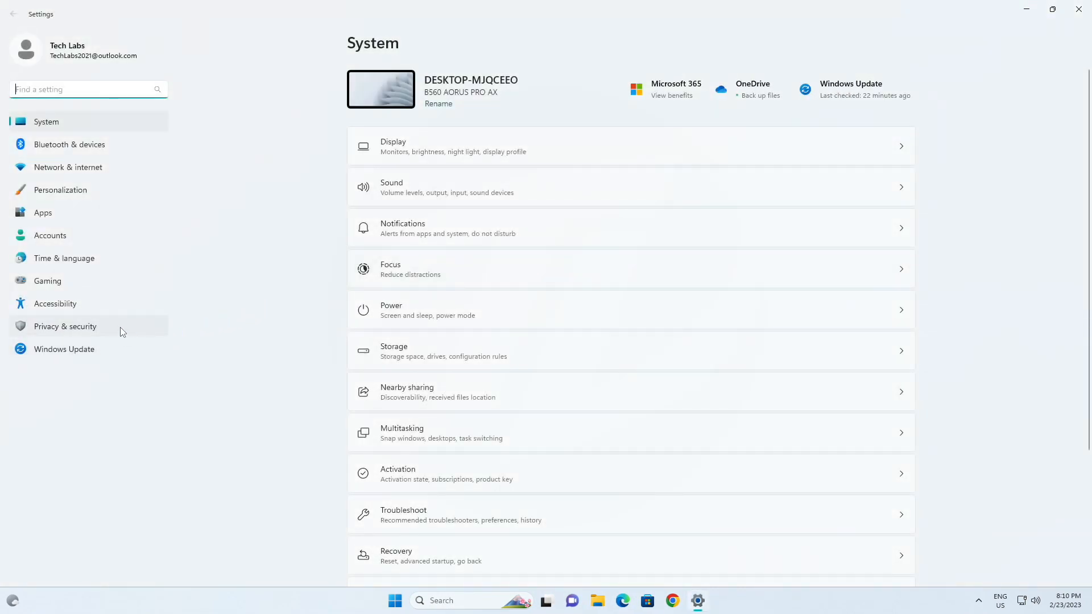
- Show the Presence sensing page under Privacy & security App permissions
{"action": "left_click", "coordinate": [65, 326]}
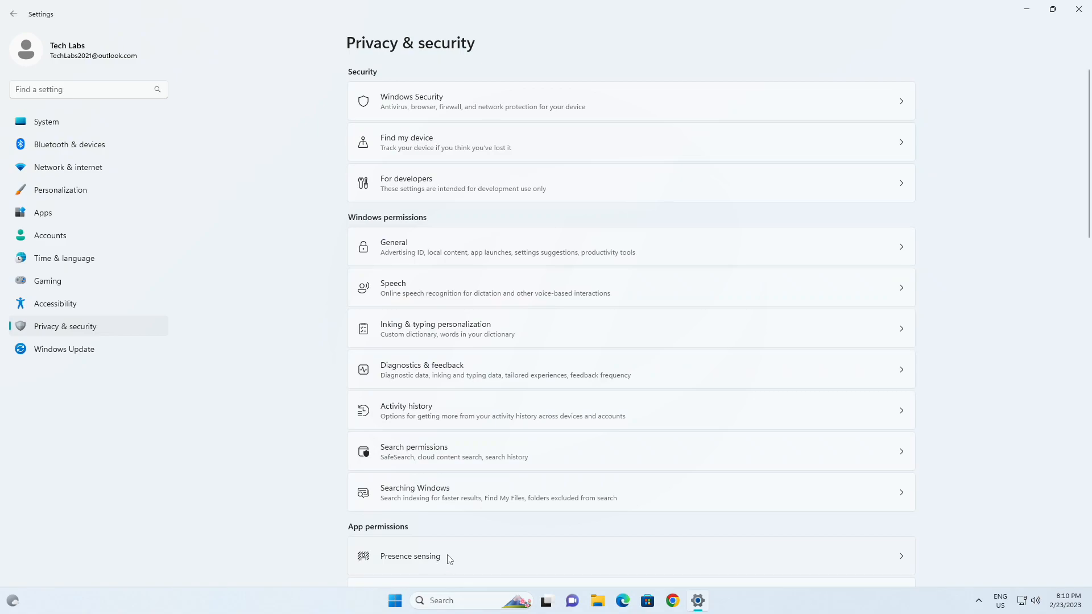
{"action": "left_click", "coordinate": [410, 556]}
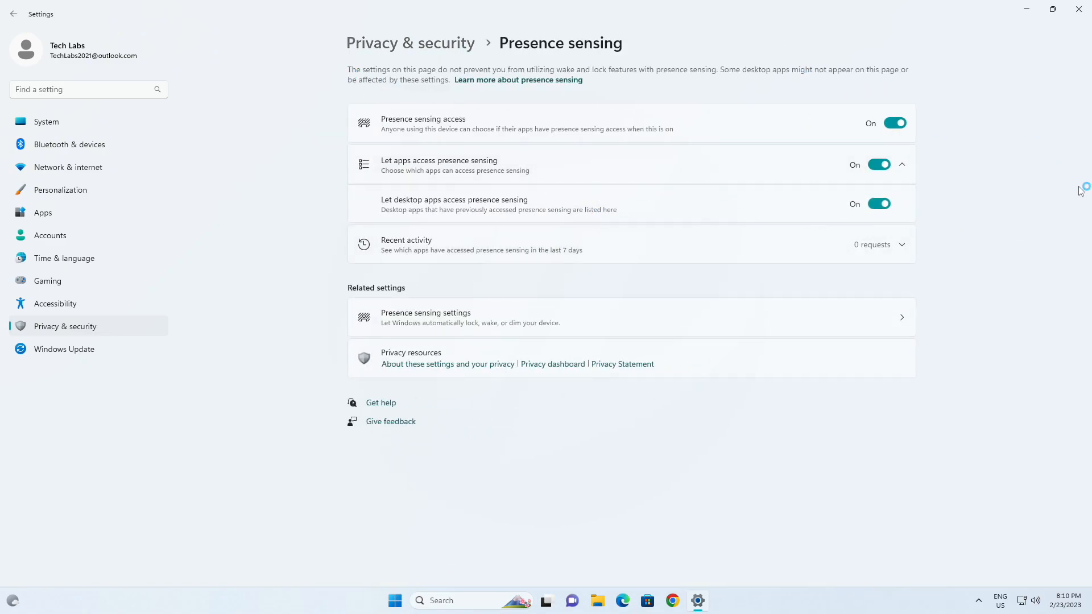
{"action": "mouse_move", "coordinate": [1013, 244]}
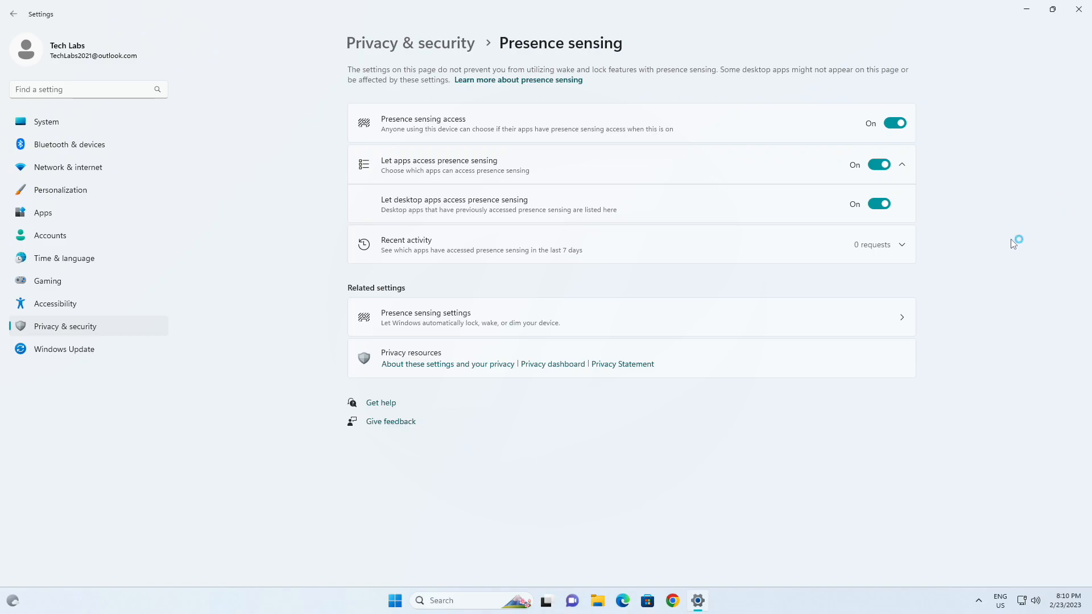
{"action": "mouse_move", "coordinate": [938, 283]}
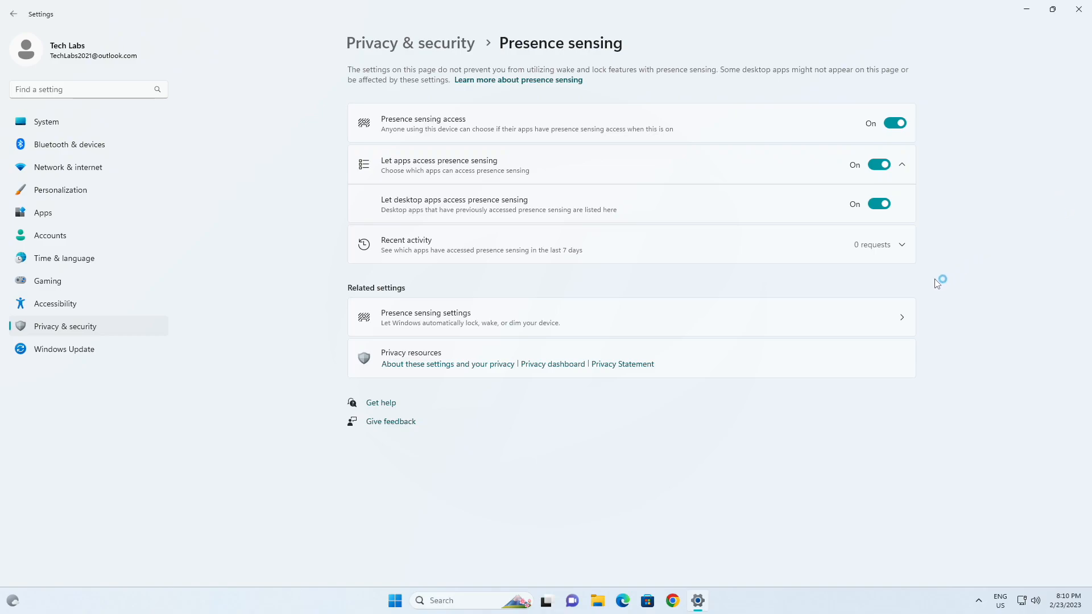